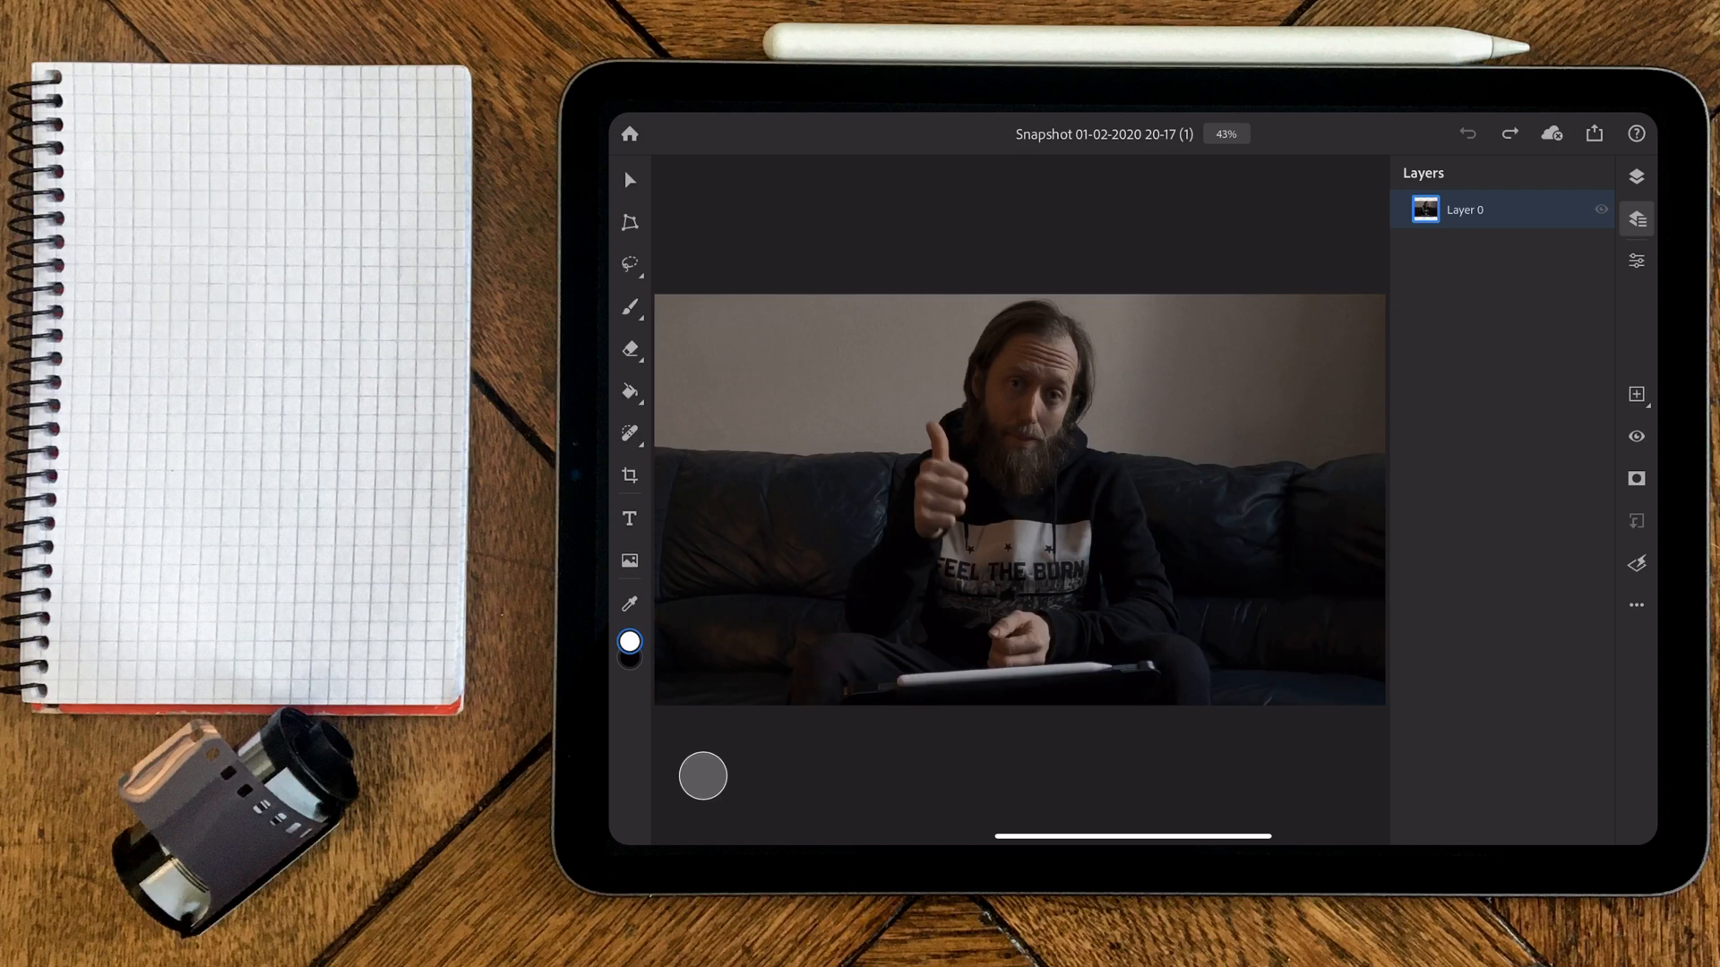
Use Select Subject to select the seated person, then enter the Refine Edge workspace
{"action": "left_click", "coordinate": [630, 266]}
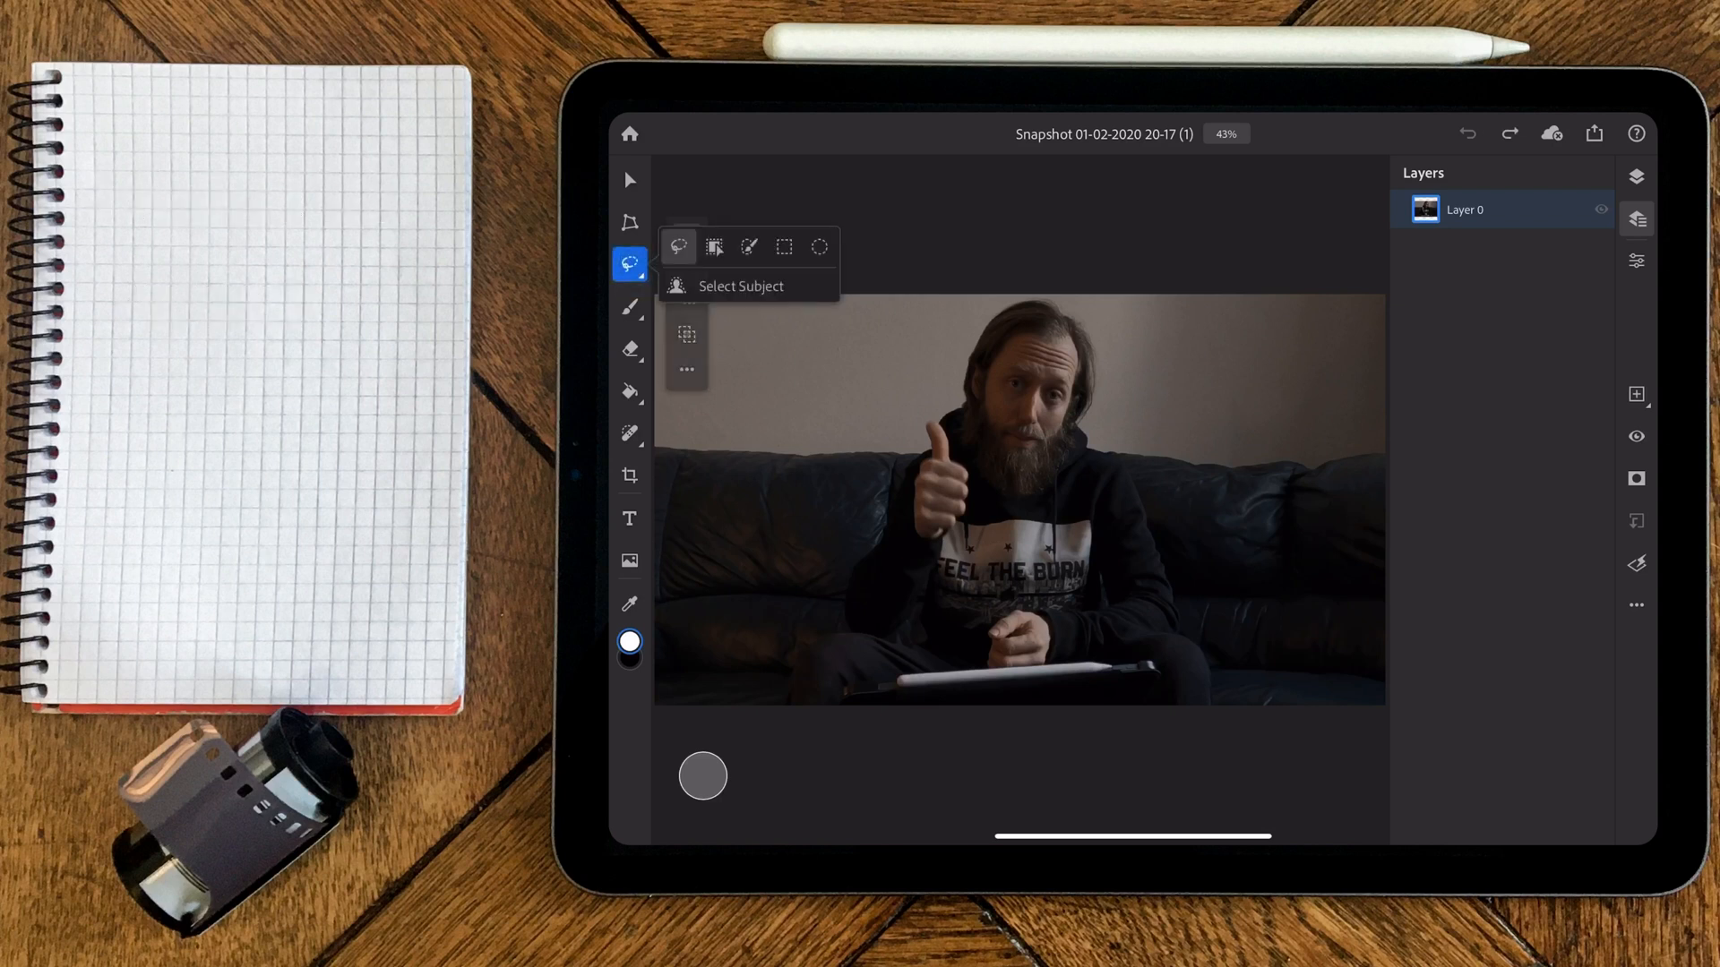
{"action": "left_click", "coordinate": [738, 285]}
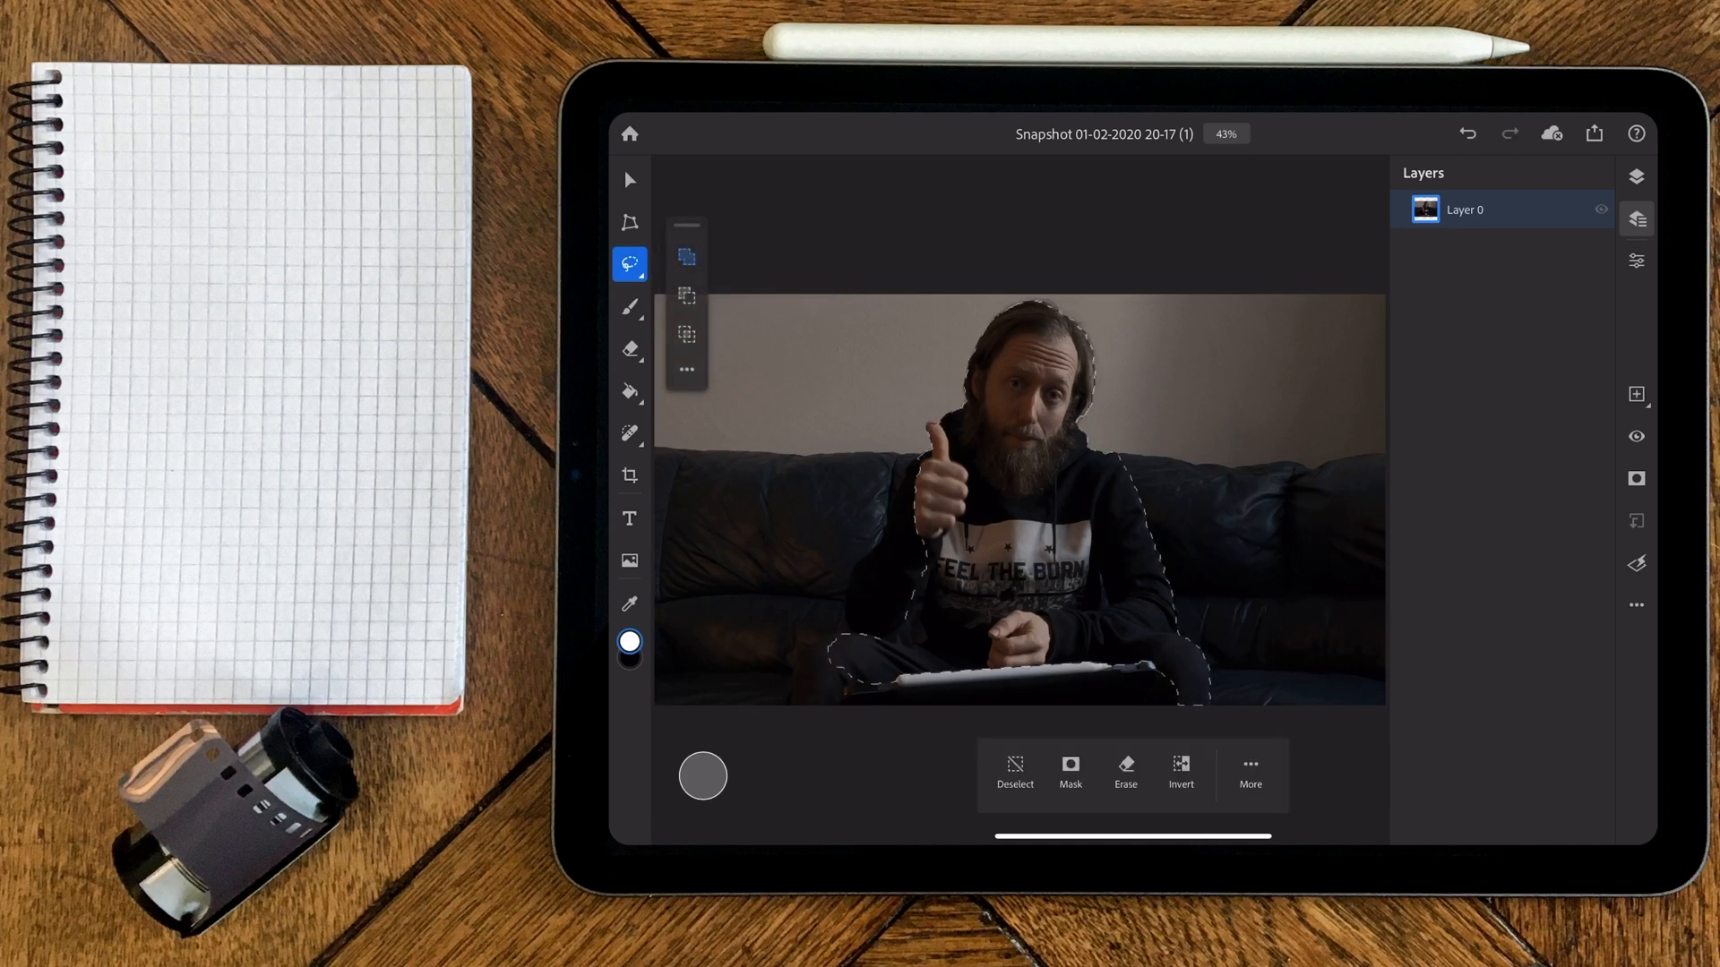
{"action": "left_click", "coordinate": [1250, 765]}
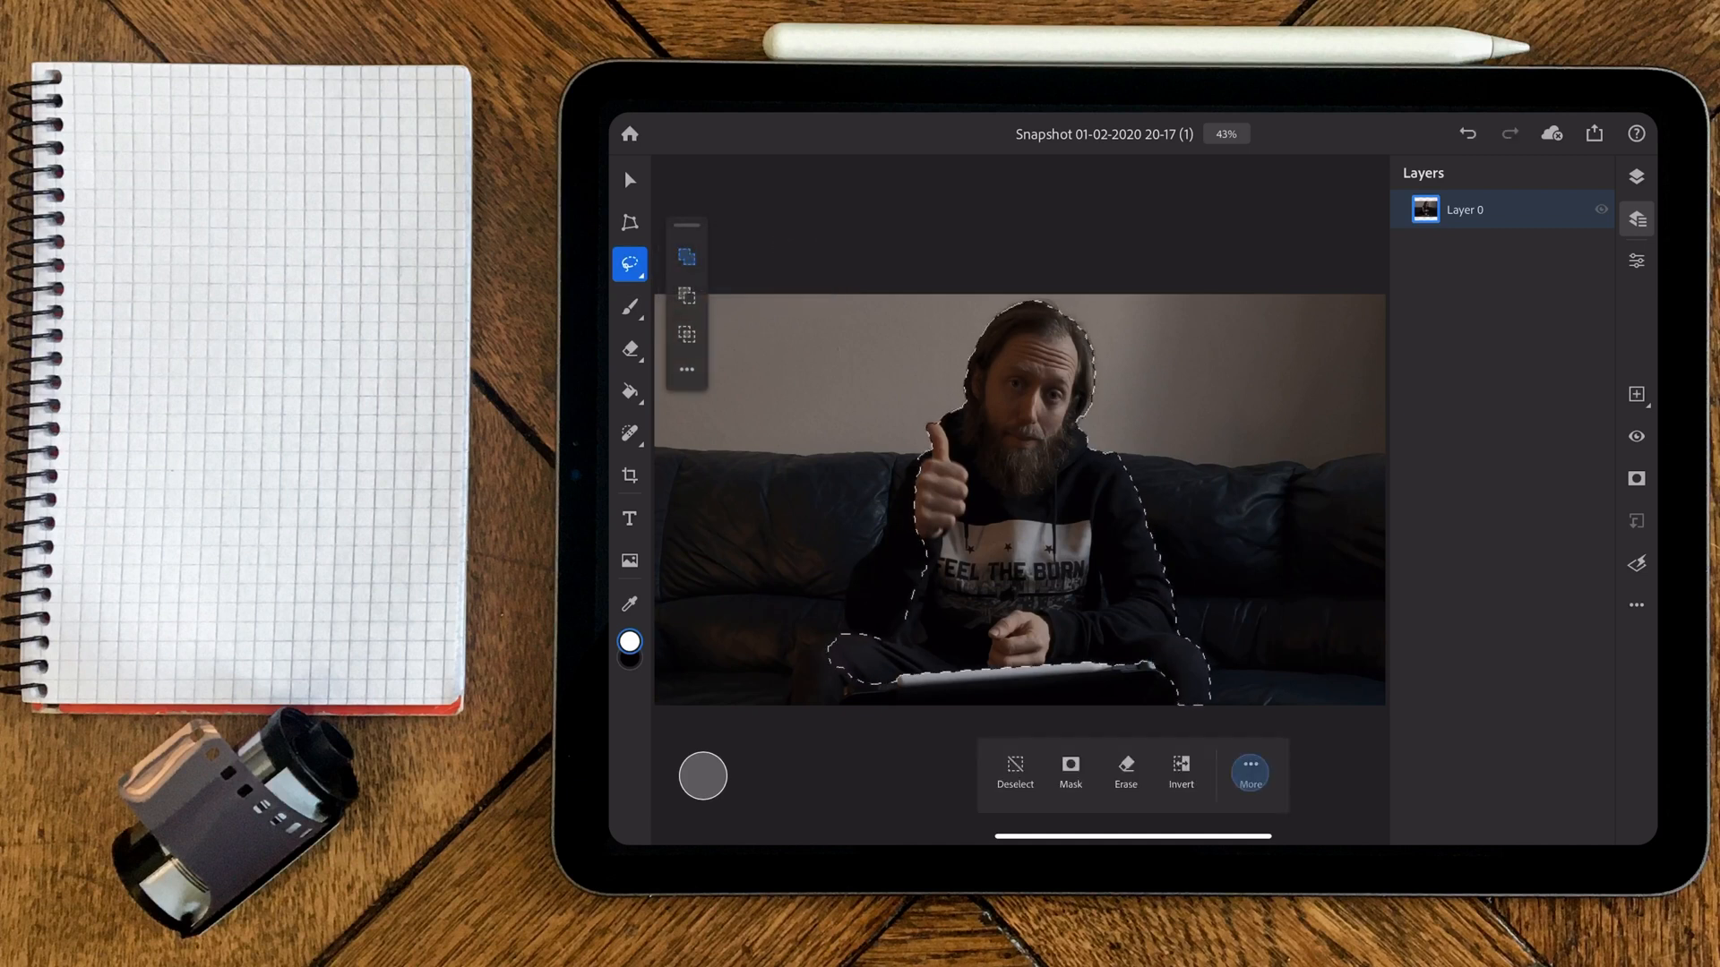
{"action": "left_click", "coordinate": [1250, 774]}
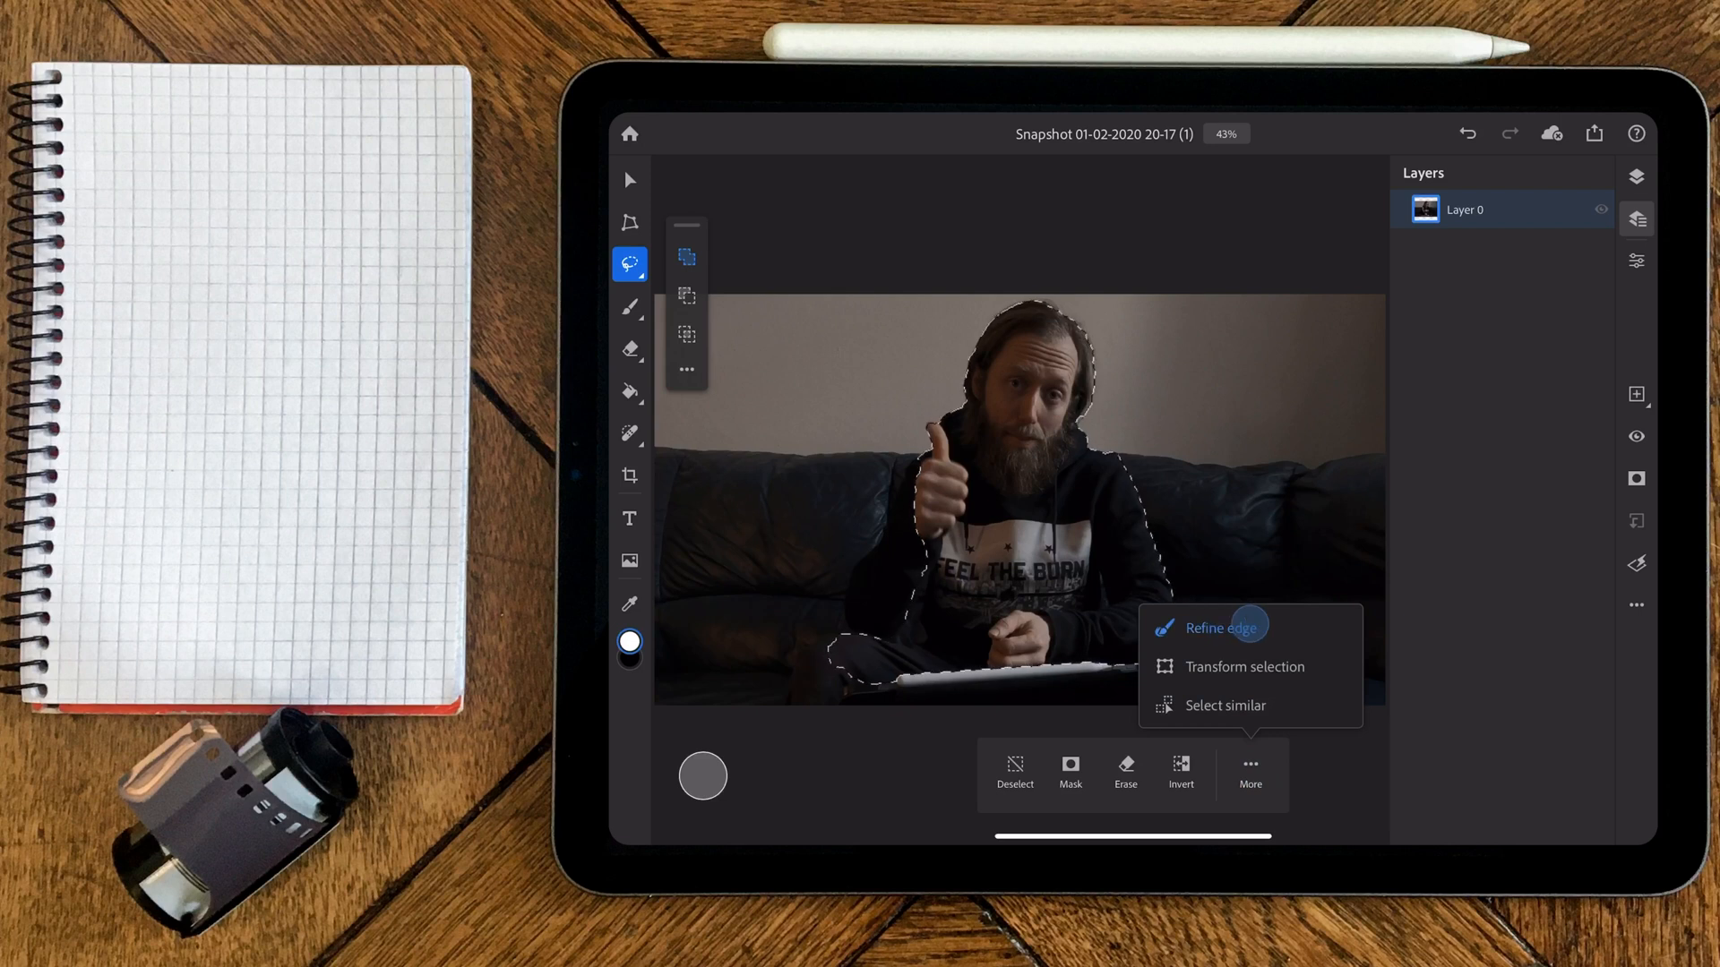
{"action": "left_click", "coordinate": [1216, 625]}
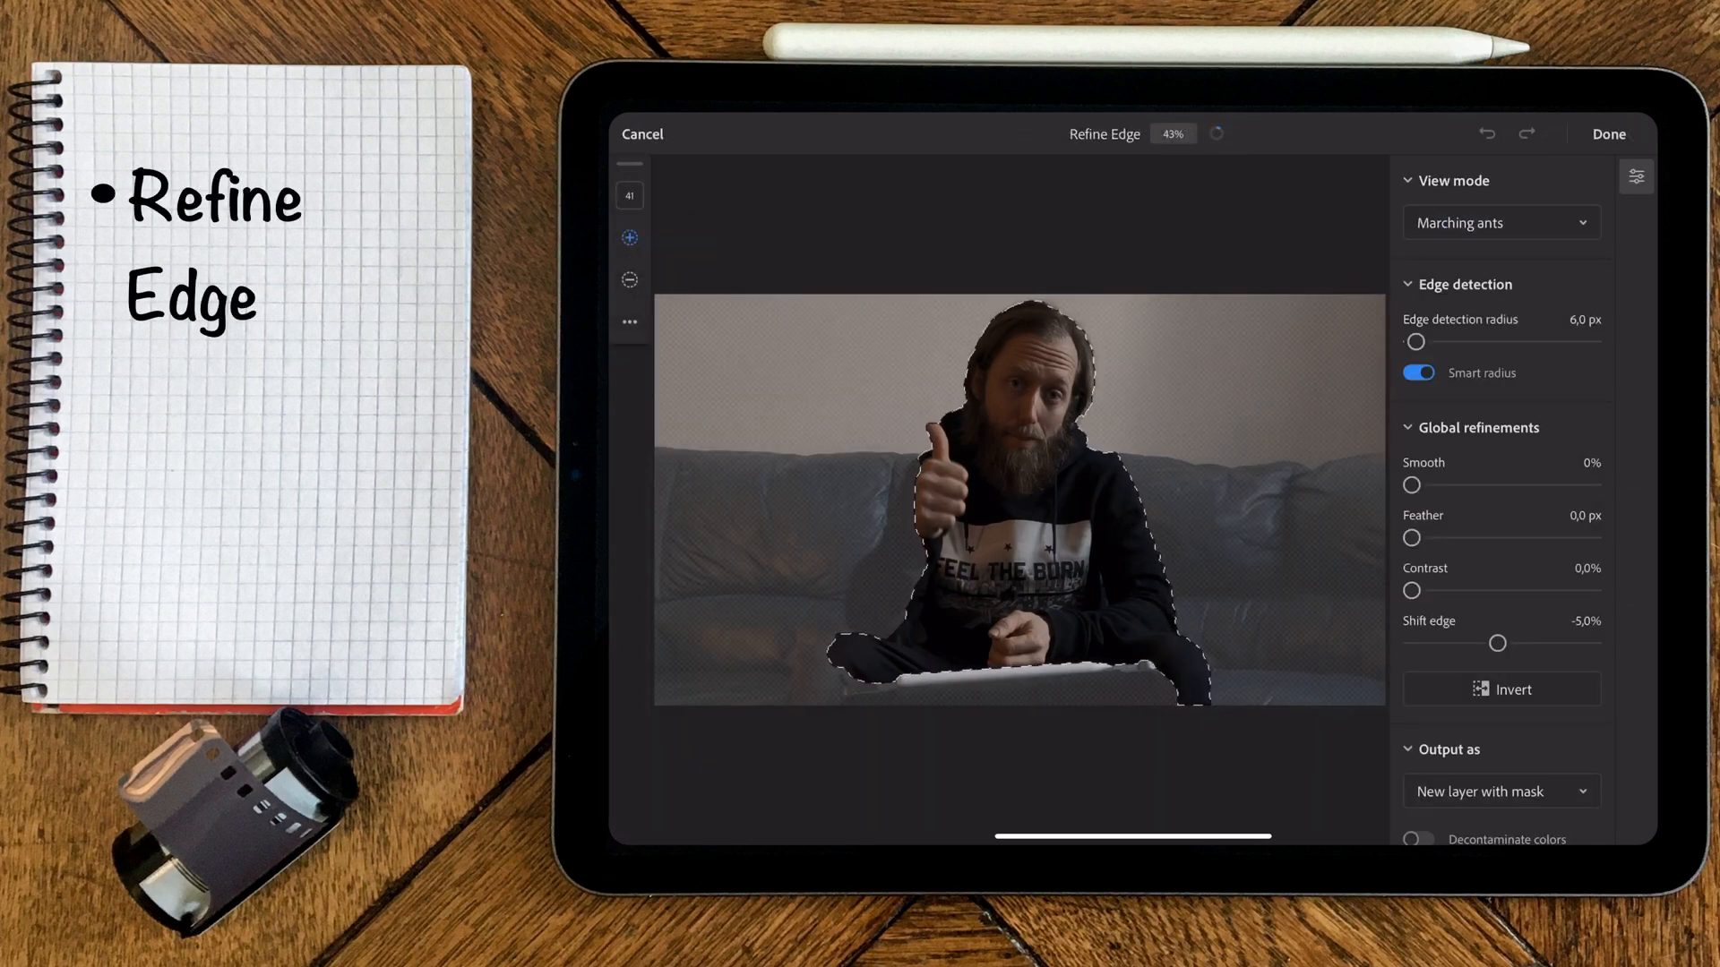
Cycle the View mode through Overlay and On White, ending on Black and White
{"action": "left_click", "coordinate": [1501, 222]}
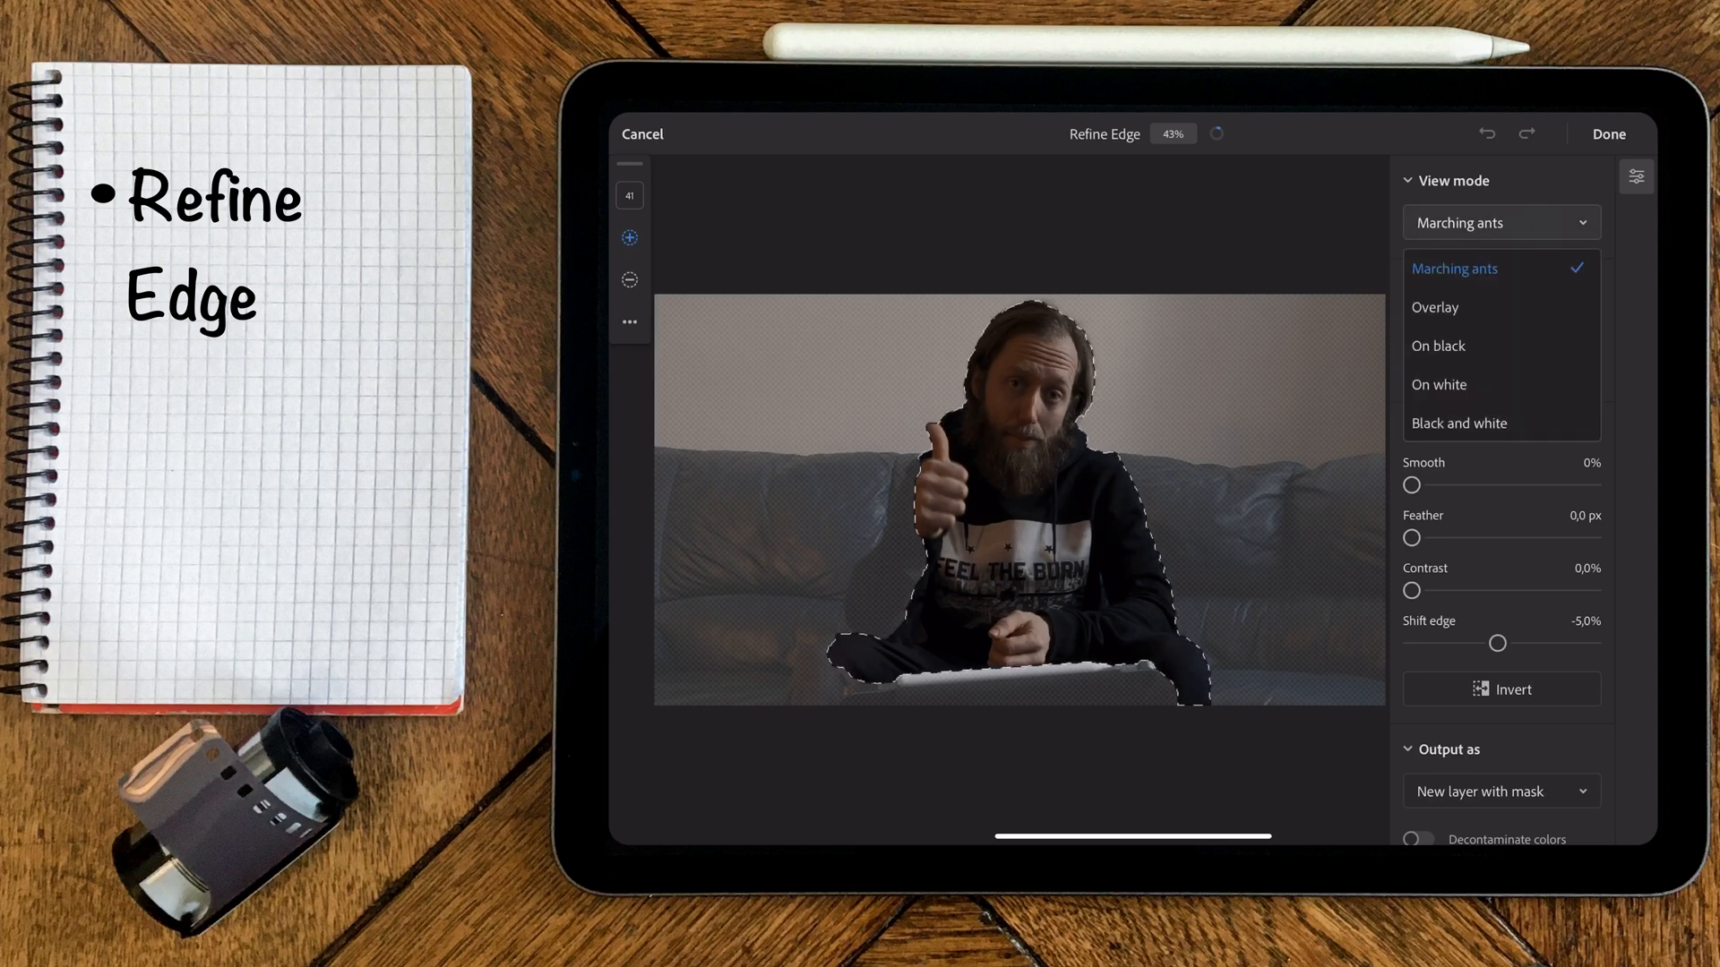
{"action": "left_click", "coordinate": [1433, 309]}
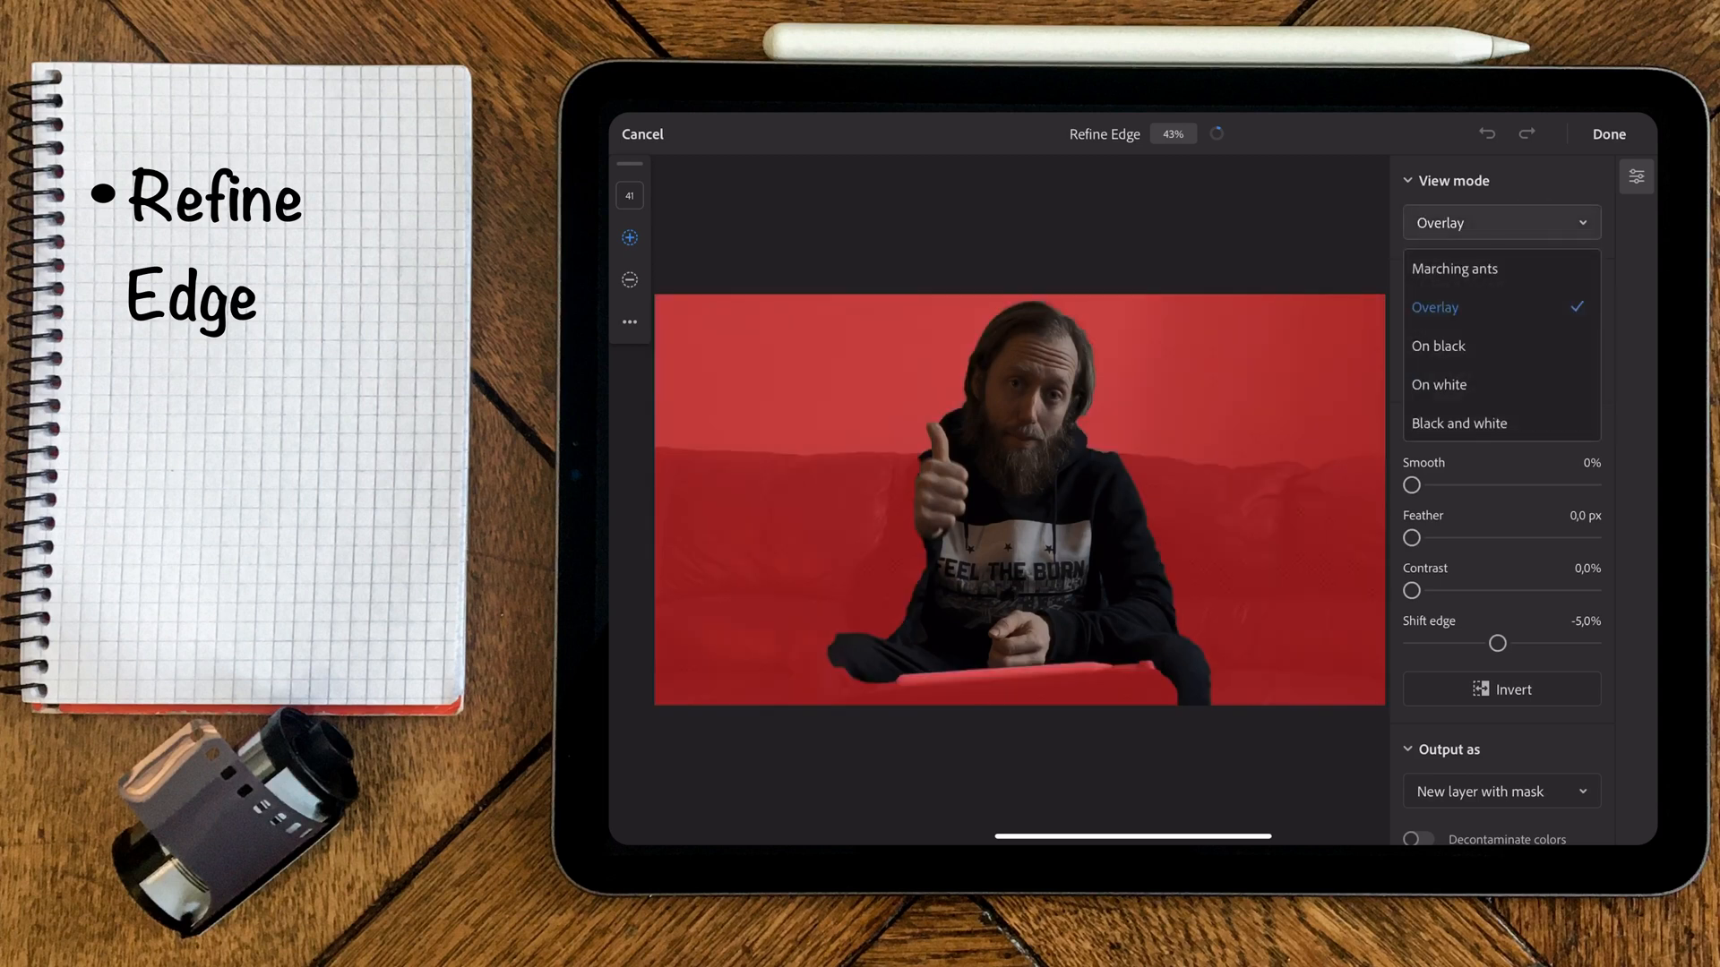
{"action": "left_click", "coordinate": [1439, 383]}
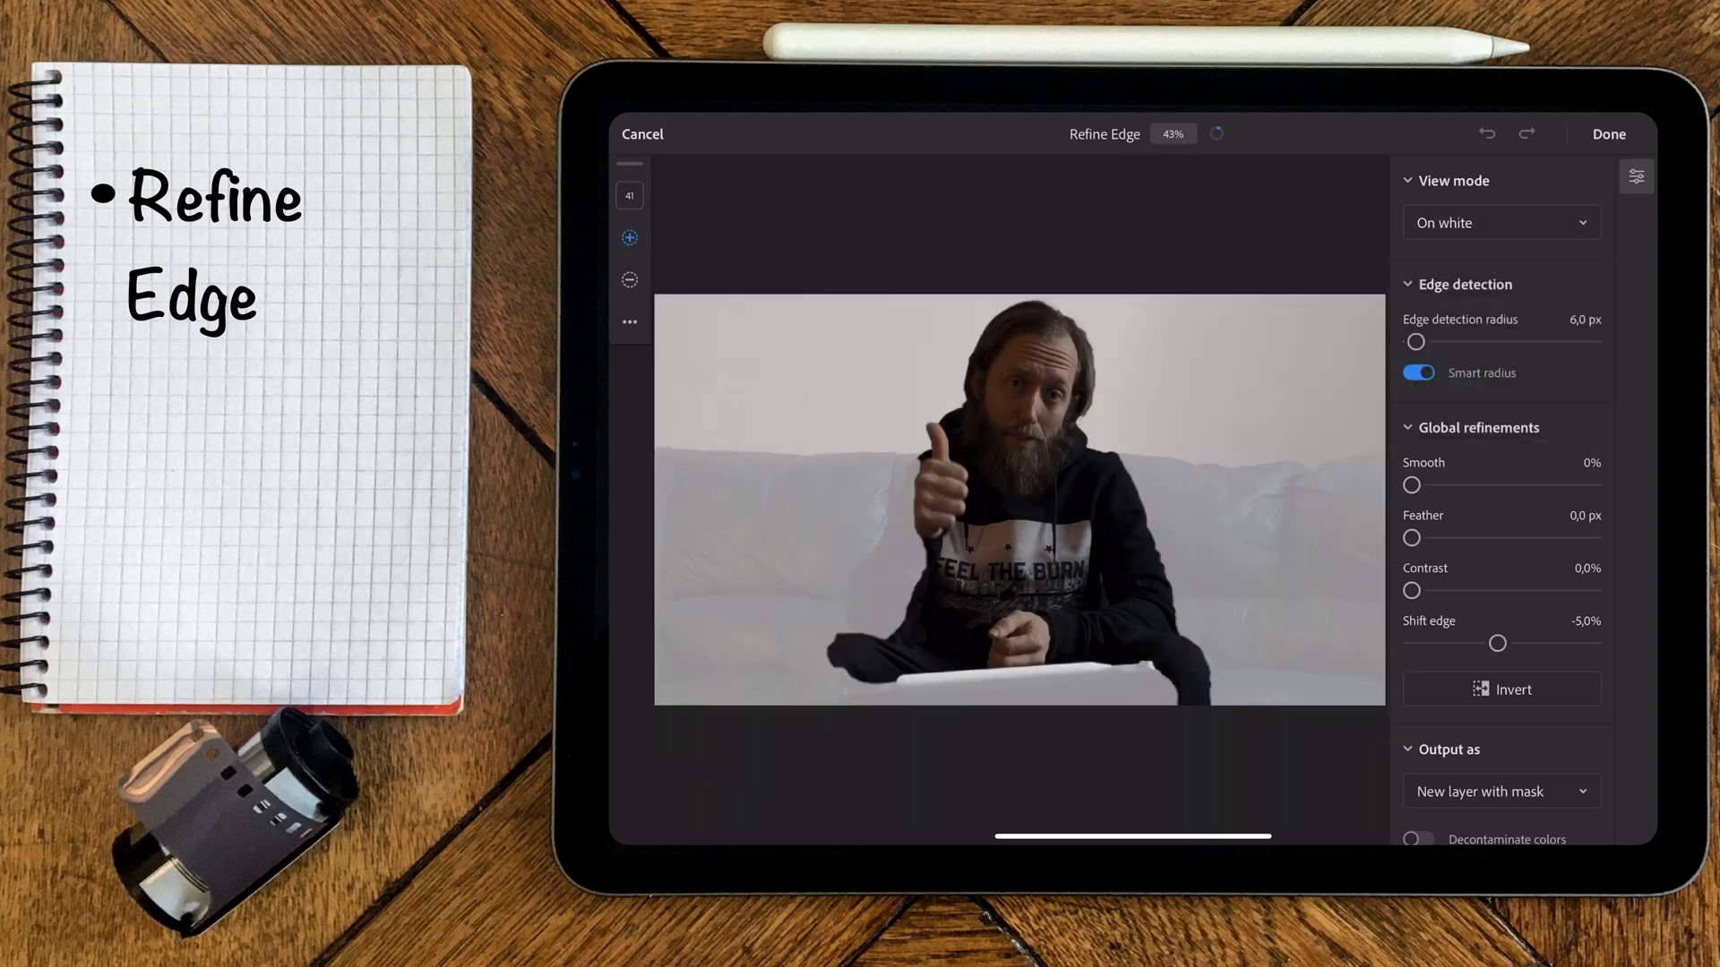
{"action": "left_click", "coordinate": [1501, 222]}
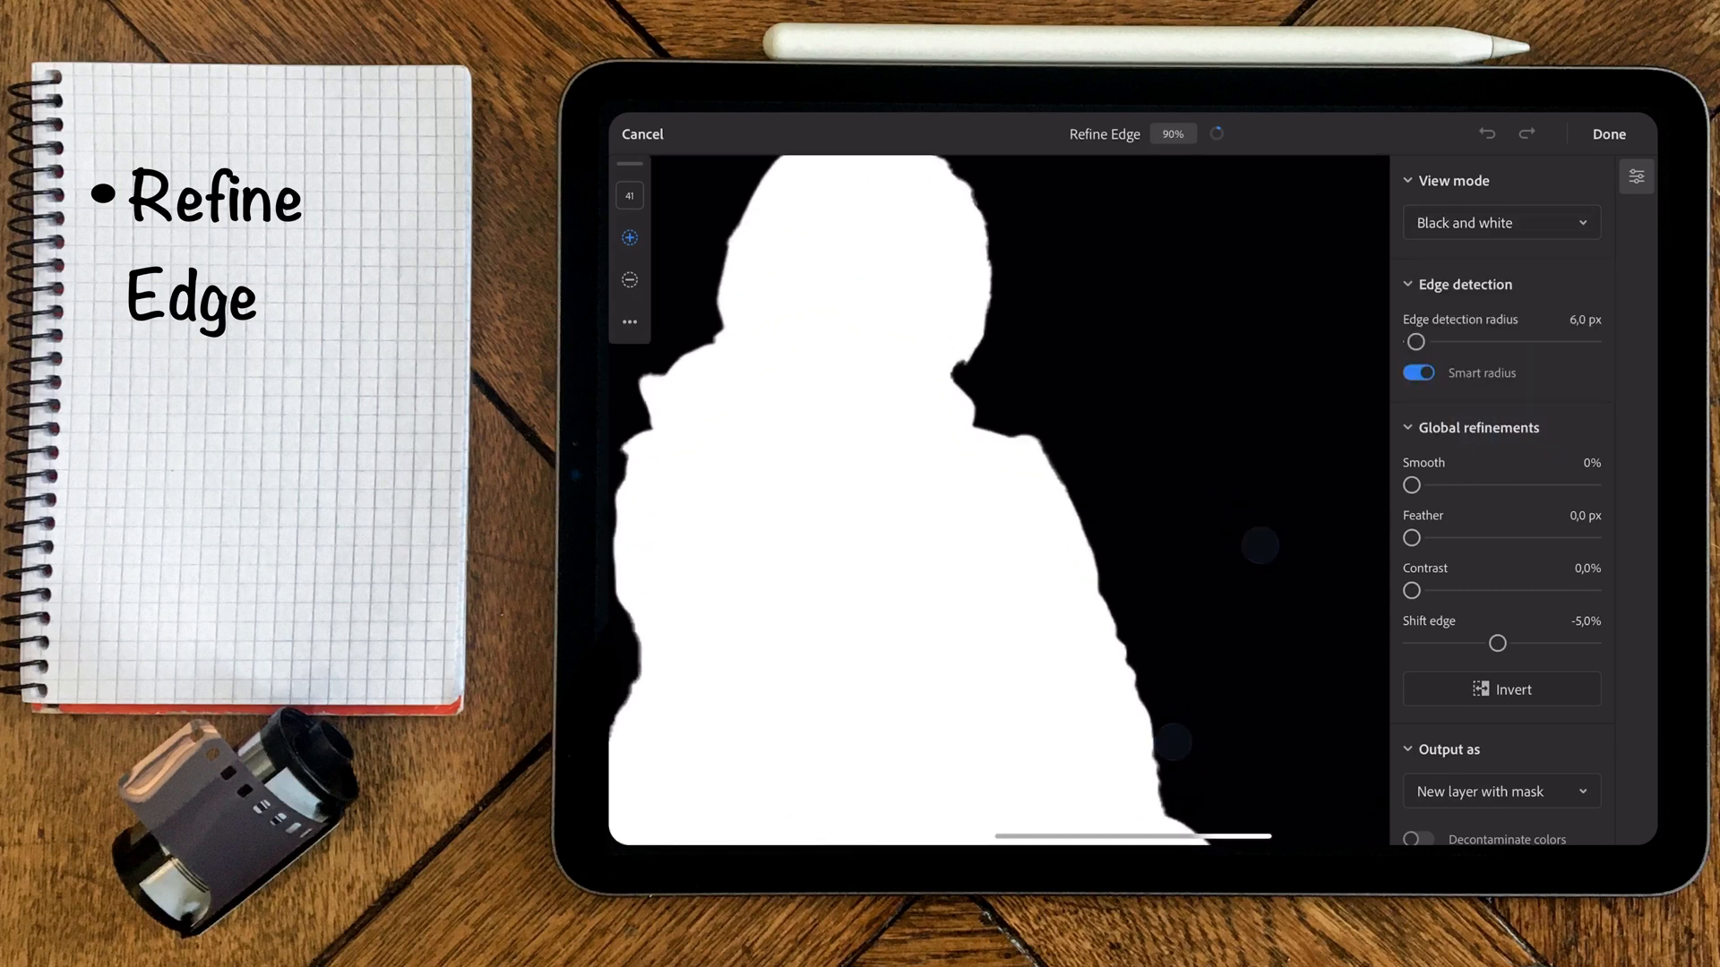
Test Smooth and Feather, return them to 0, and set Contrast to 100%
{"action": "left_click_drag", "start_coordinate": [1411, 484], "coordinate": [1426, 484]}
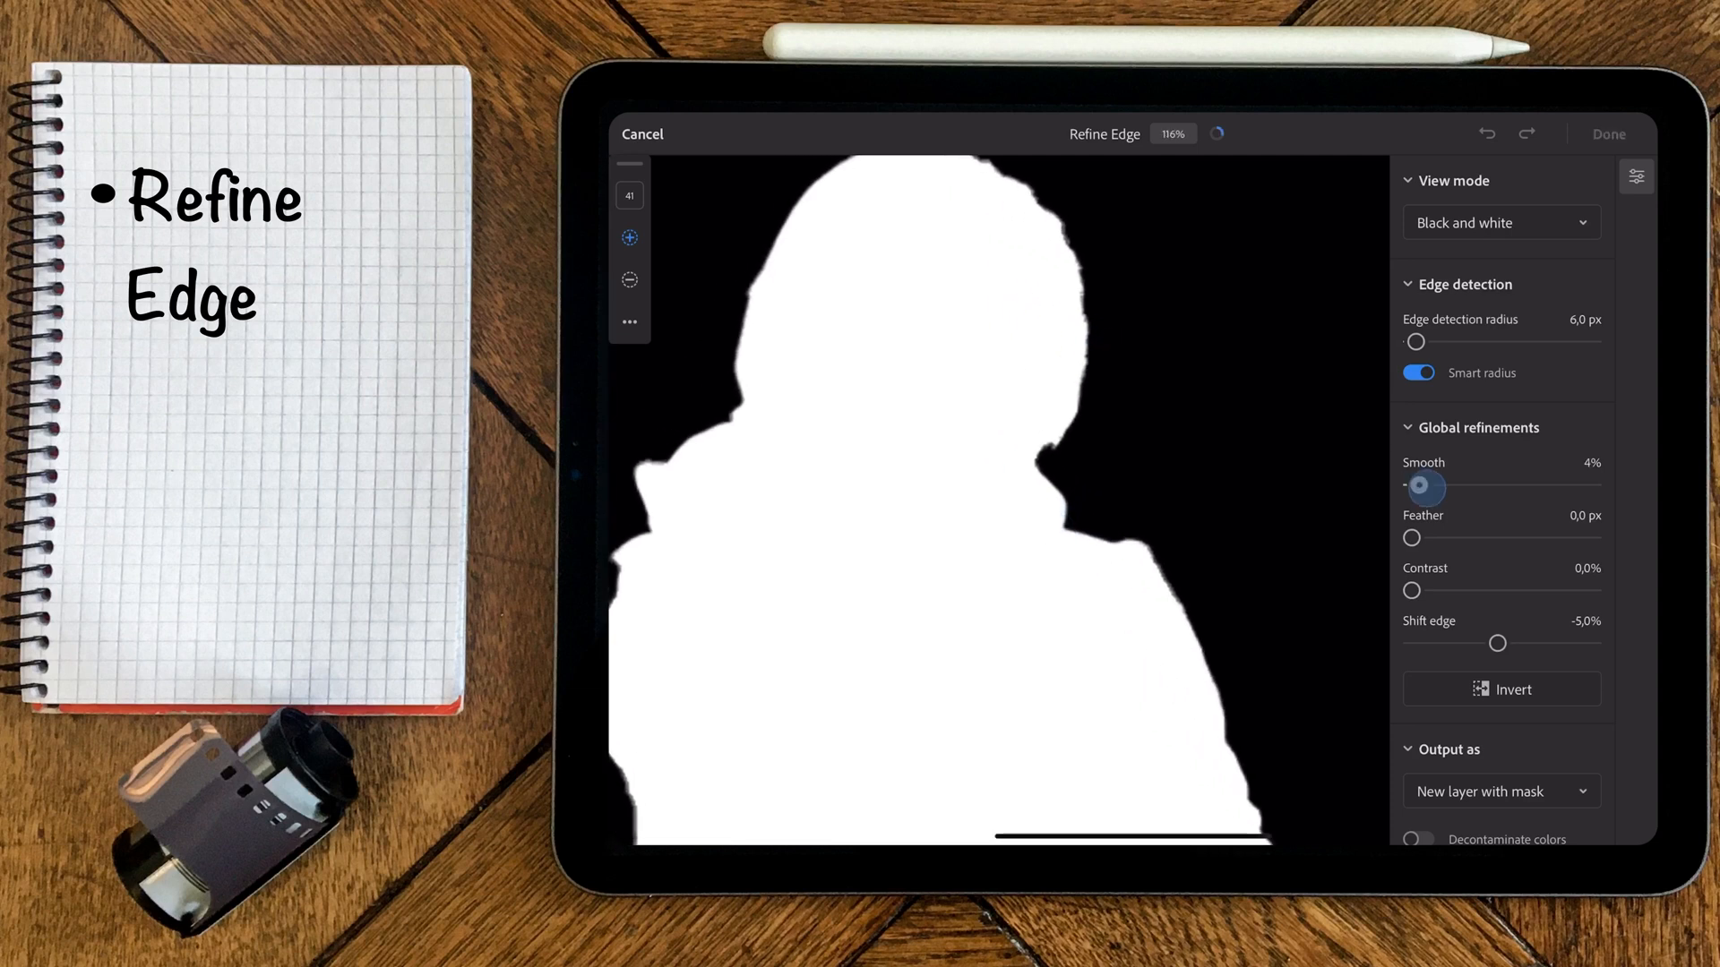
{"action": "left_click_drag", "start_coordinate": [1416, 482], "coordinate": [1468, 482]}
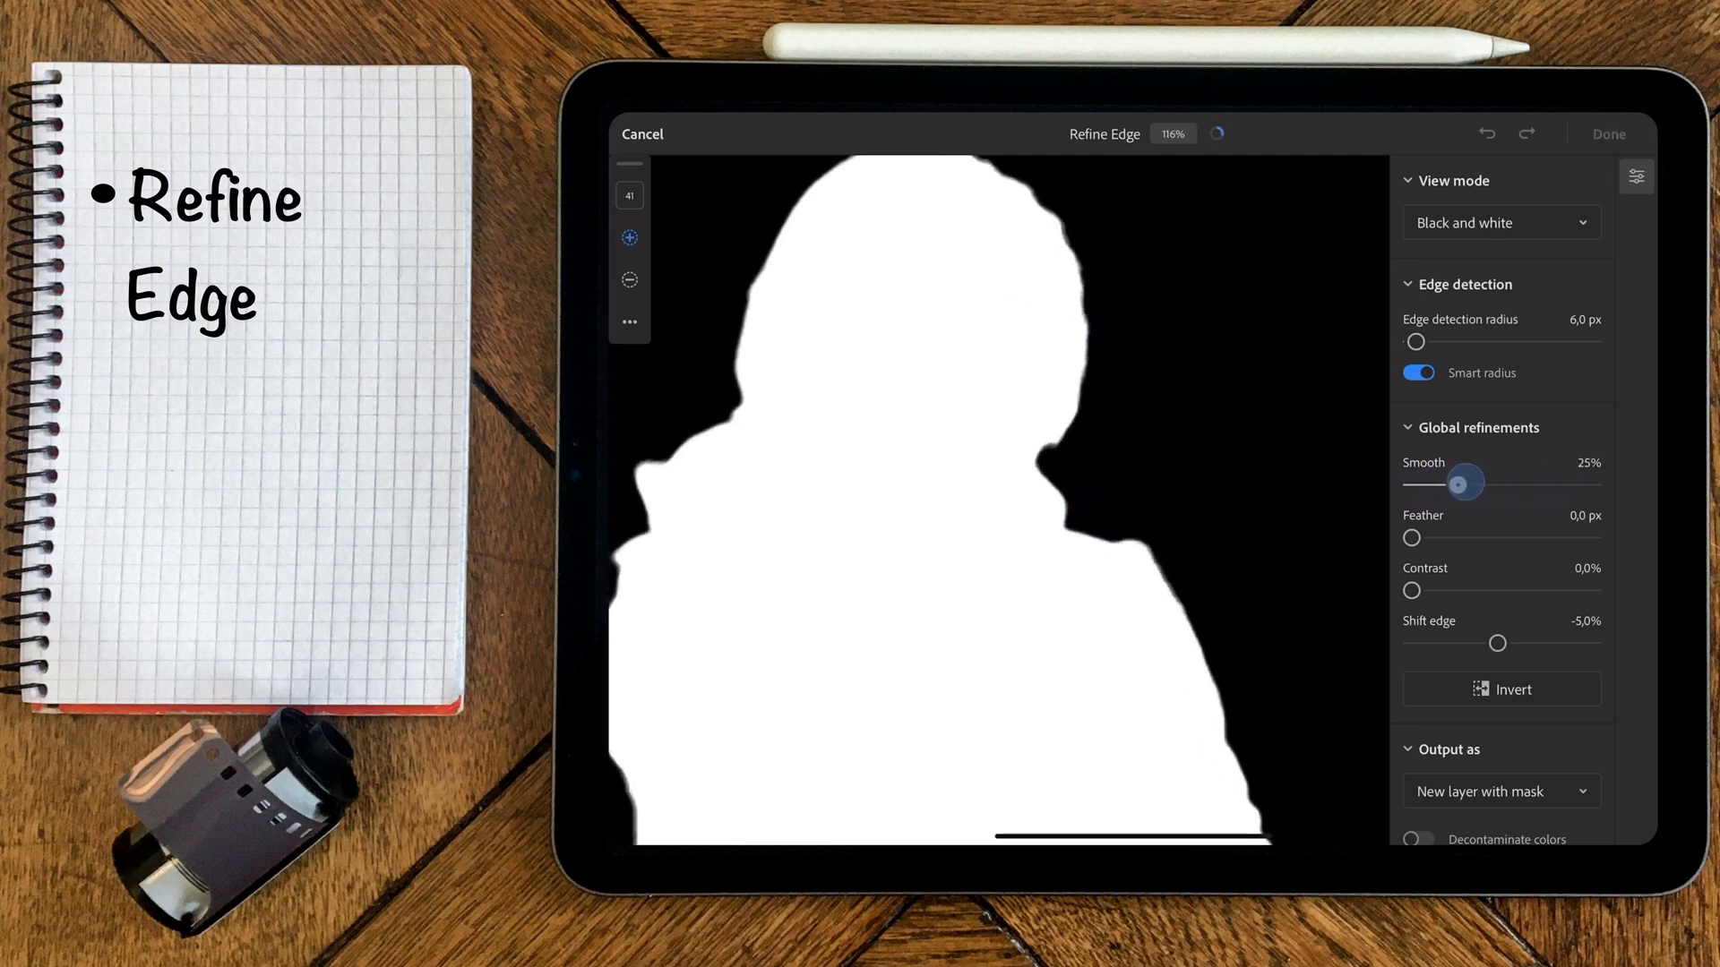
{"action": "left_click_drag", "start_coordinate": [1462, 482], "coordinate": [1419, 537]}
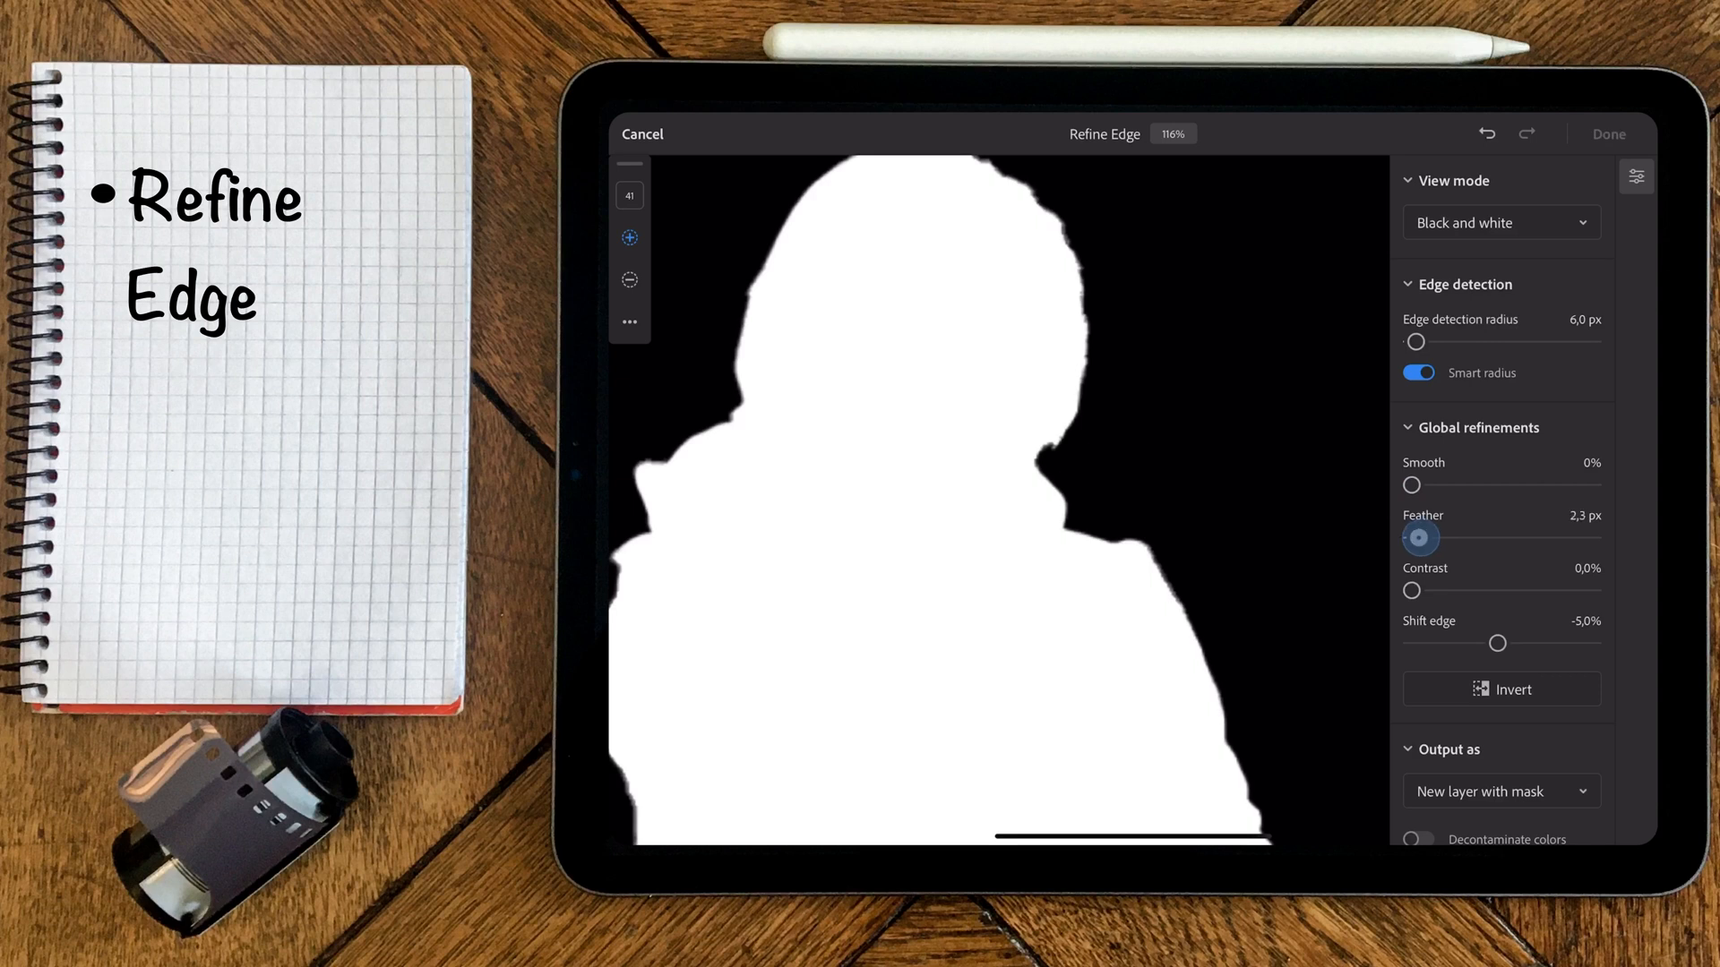
{"action": "left_click_drag", "start_coordinate": [1419, 537], "coordinate": [1433, 538]}
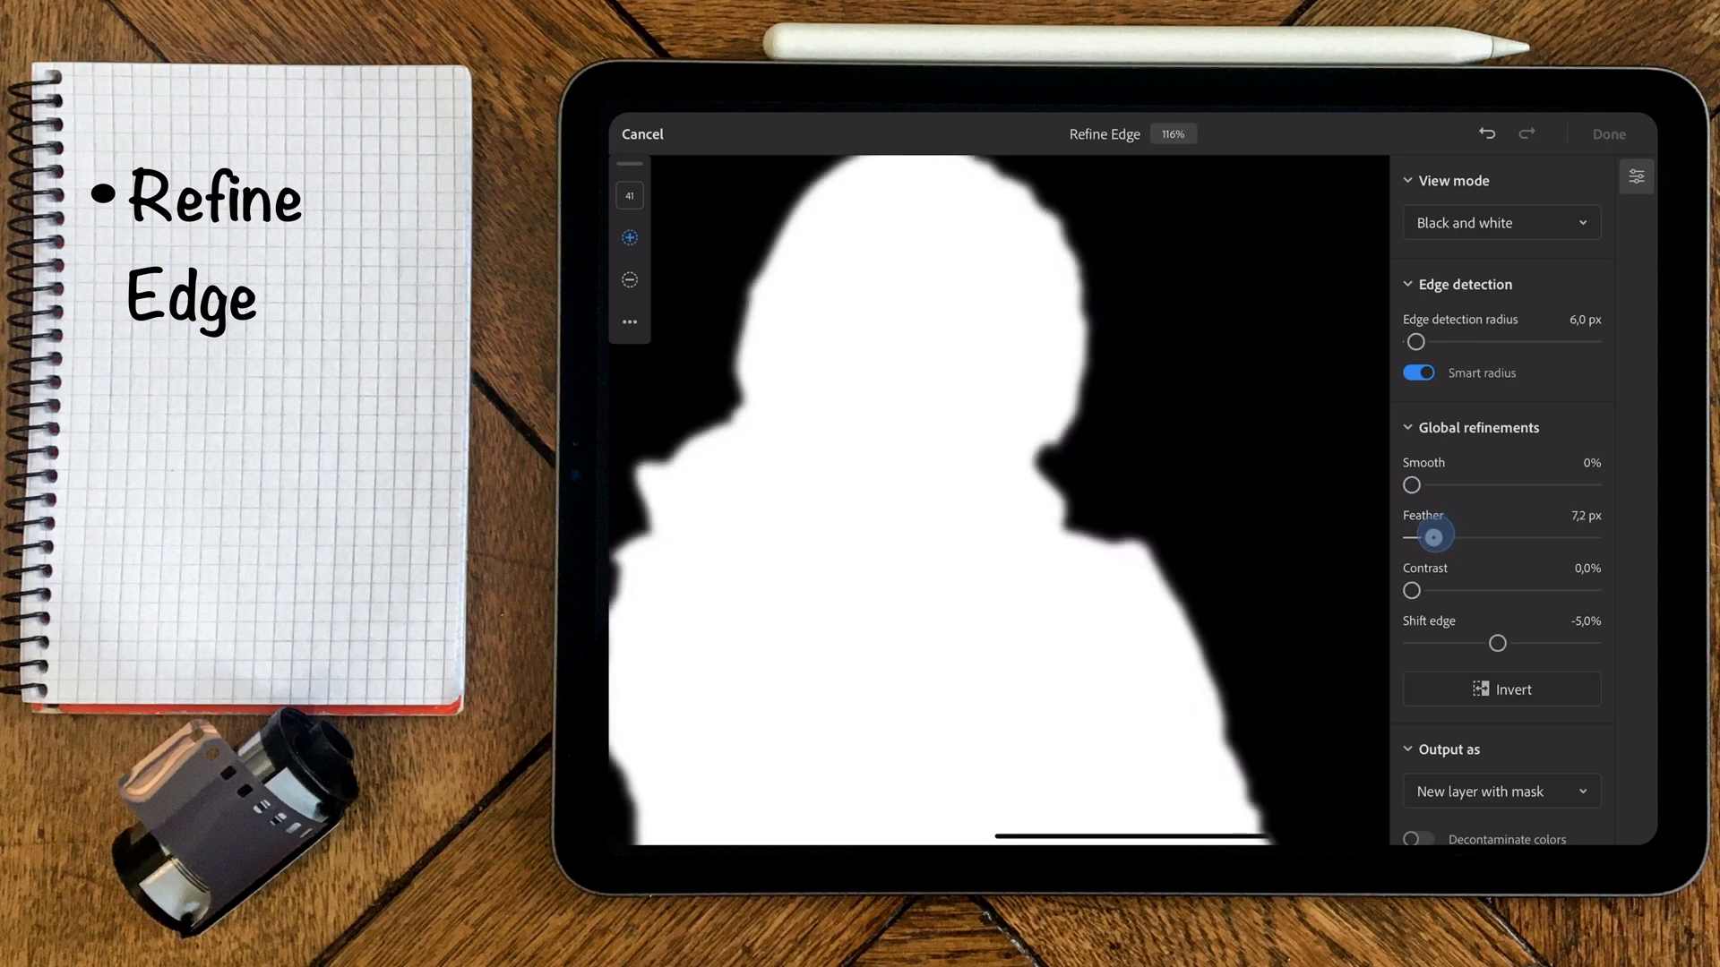
{"action": "left_click_drag", "start_coordinate": [1431, 537], "coordinate": [1409, 537]}
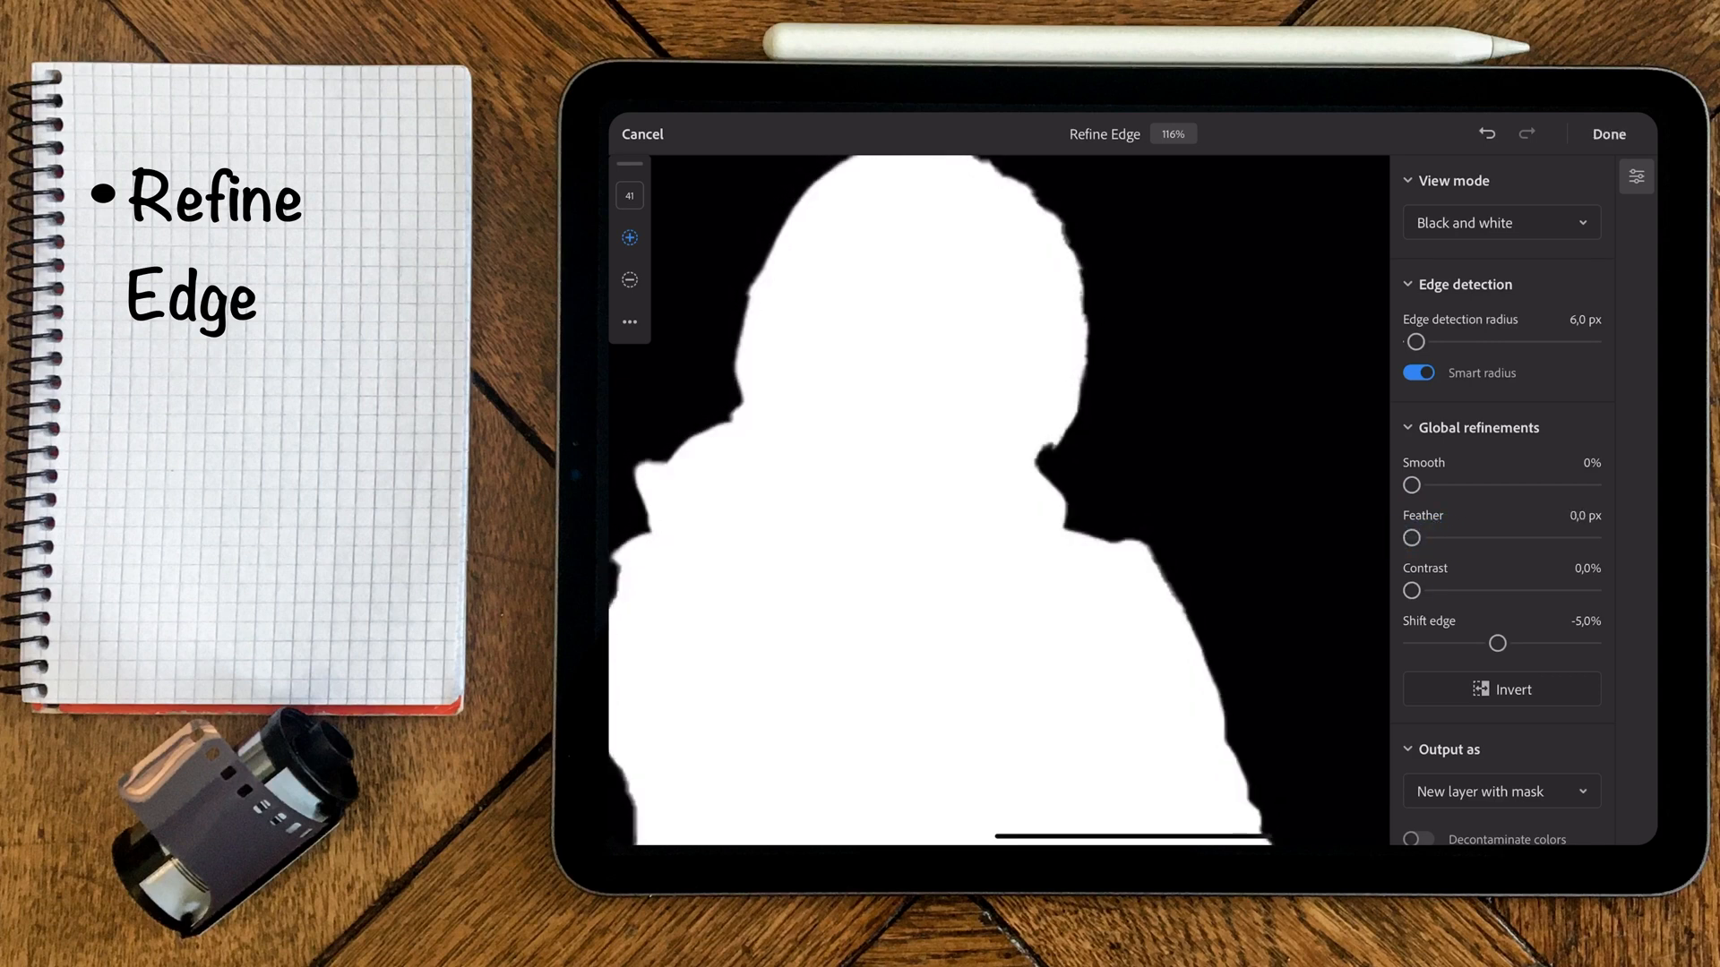
{"action": "left_click_drag", "start_coordinate": [1411, 589], "coordinate": [1592, 589]}
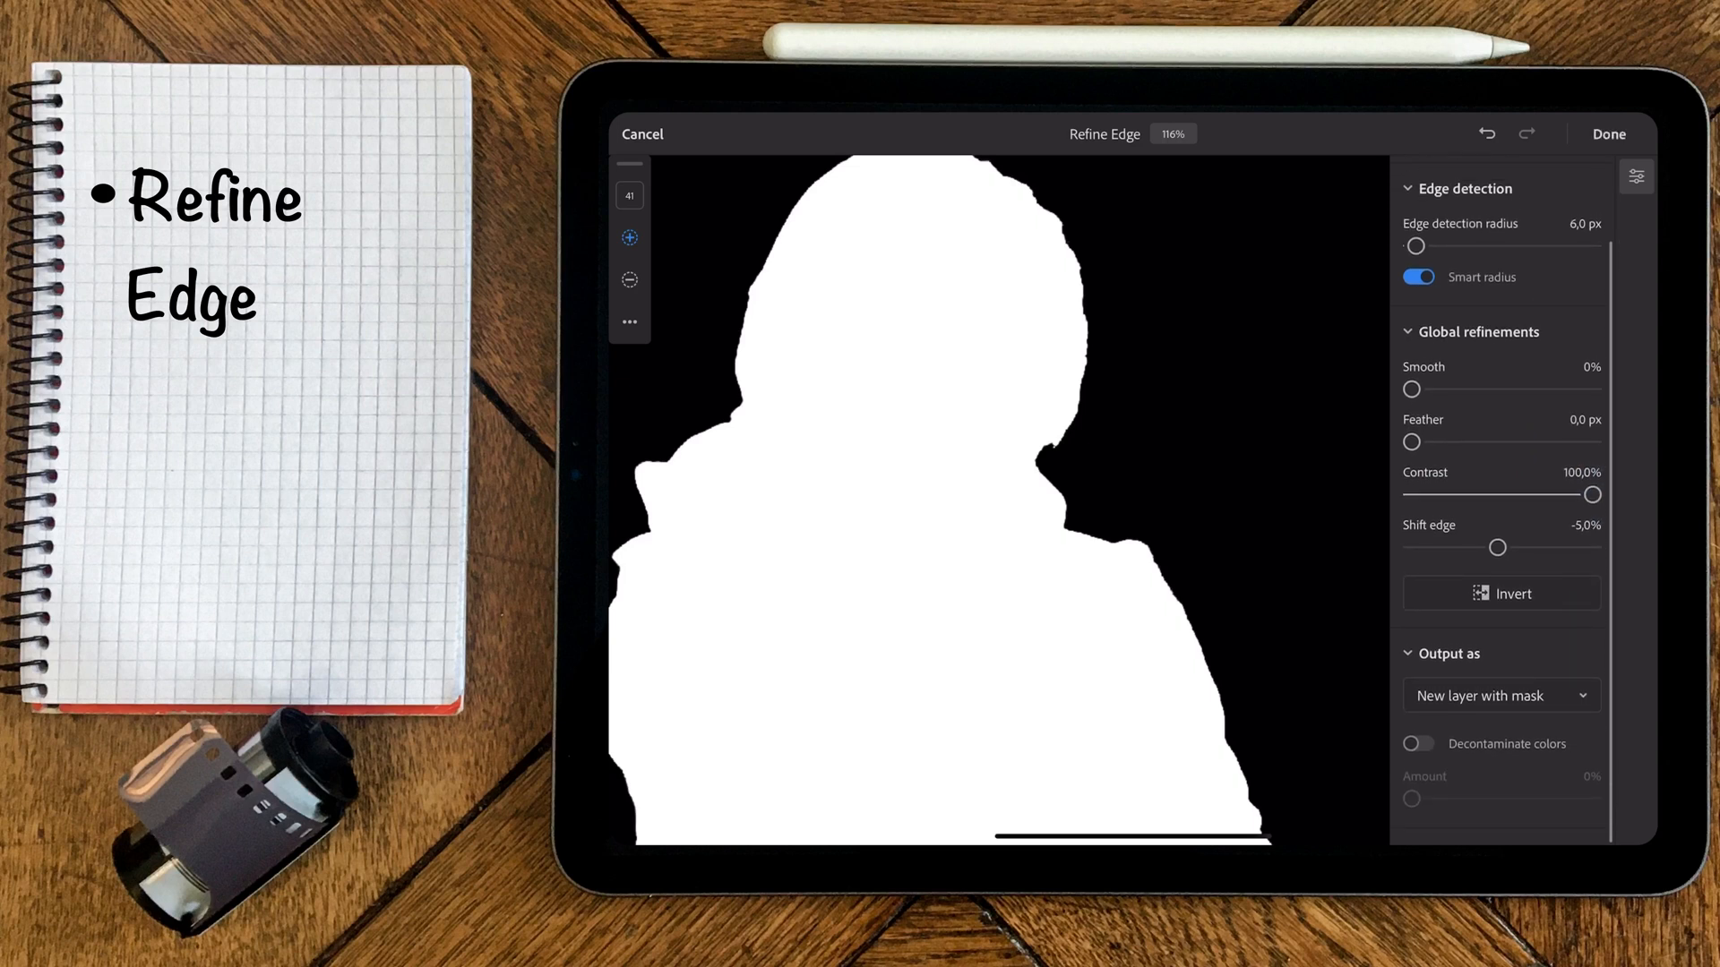
Output as New layer with mask and confirm with Done
{"action": "left_click", "coordinate": [1502, 695]}
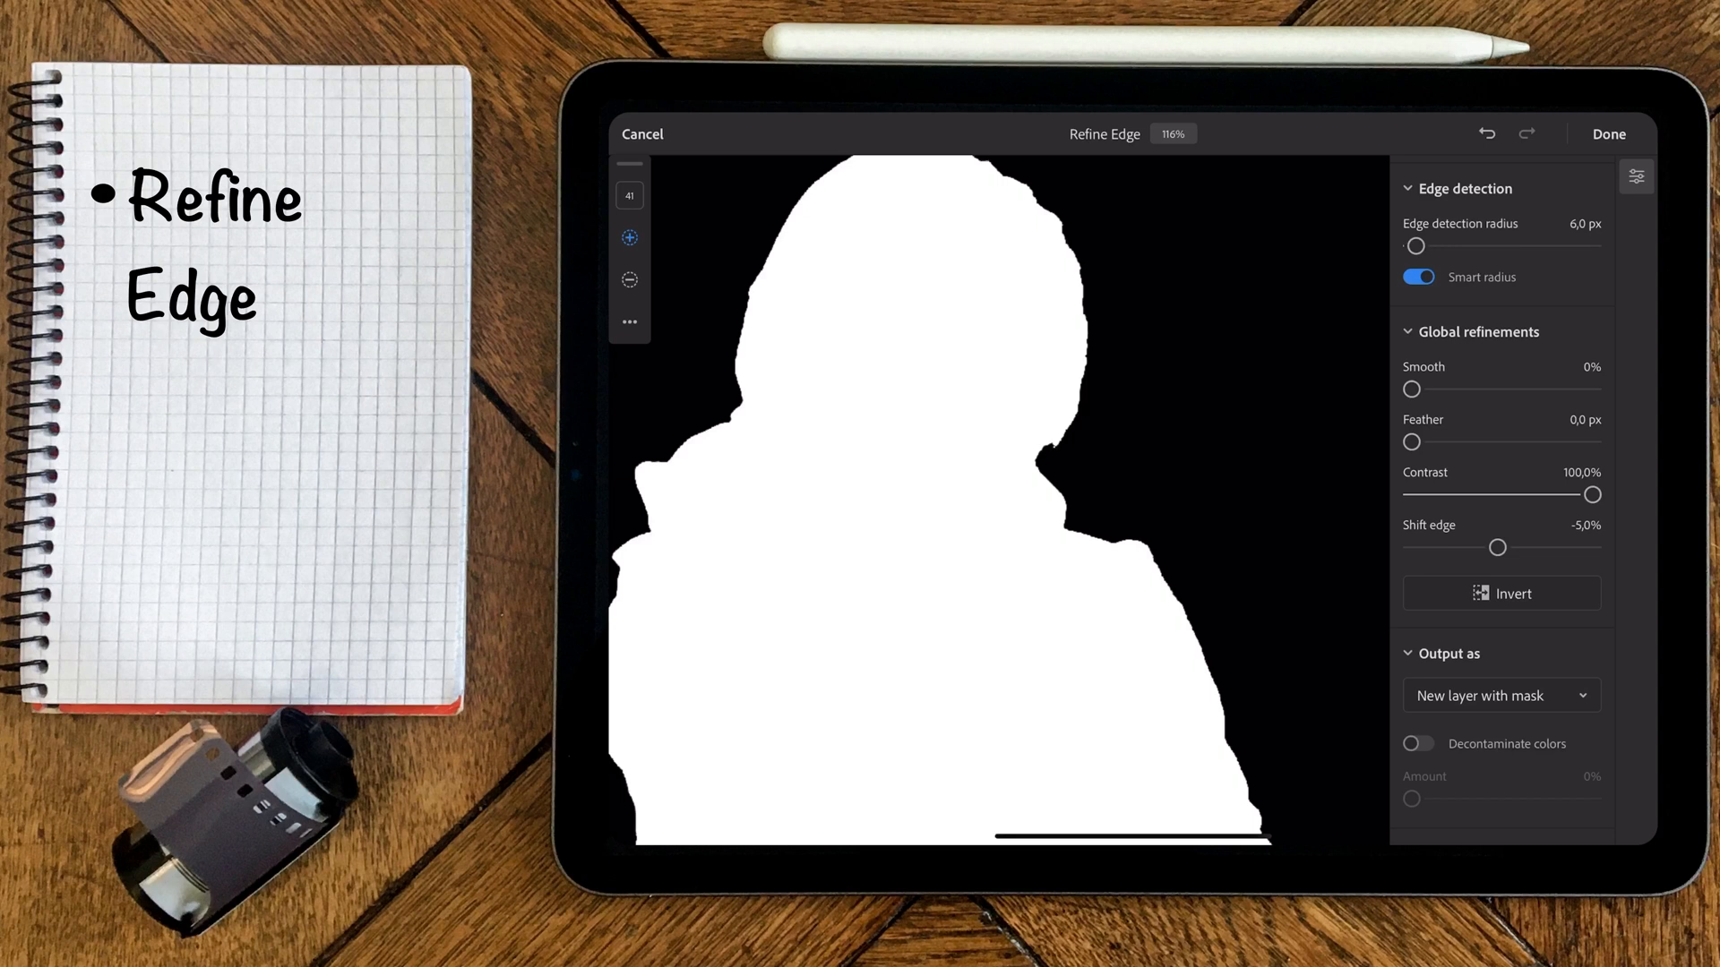
{"action": "left_click", "coordinate": [1609, 132]}
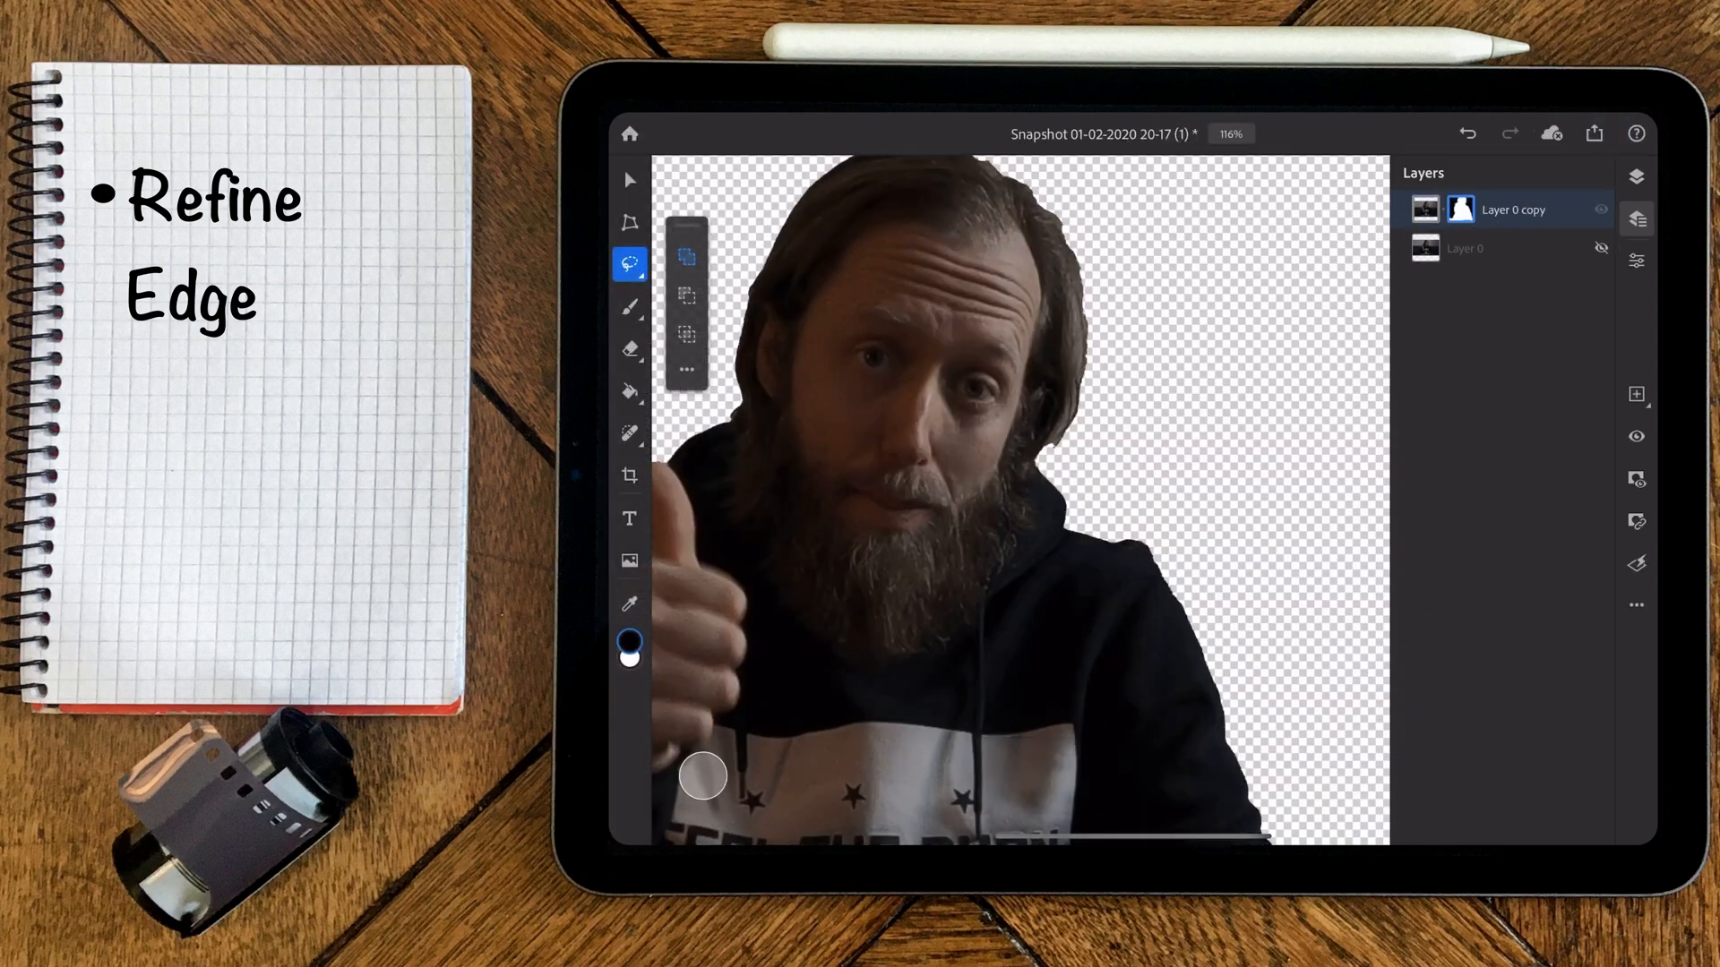